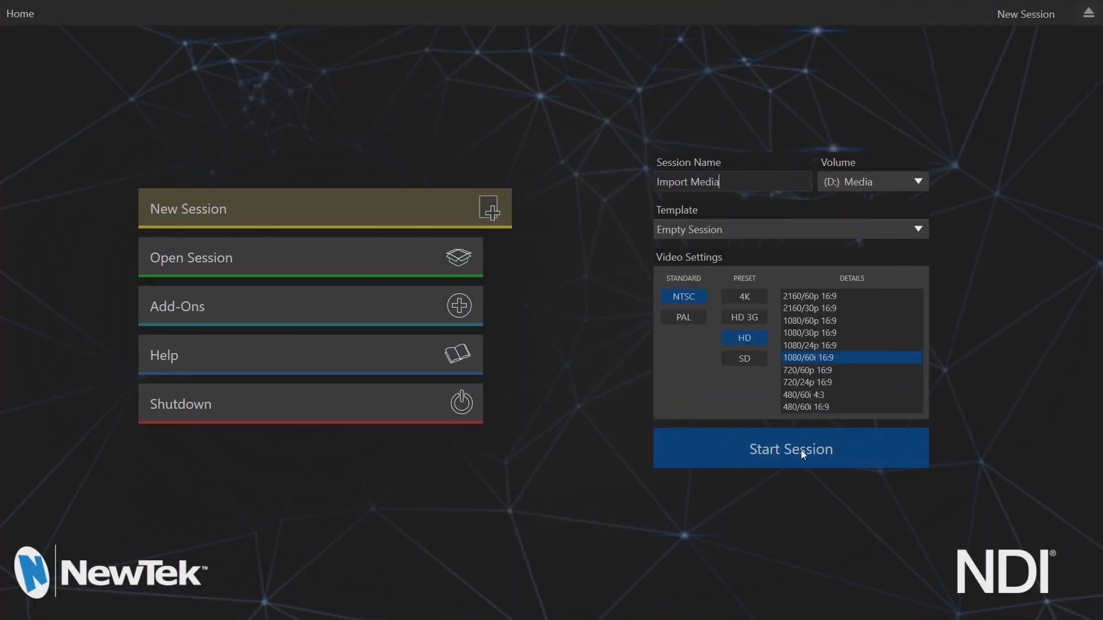
Start the 1080/60i 'Import Media' session and enter its live production workspace.
left_click(790, 450)
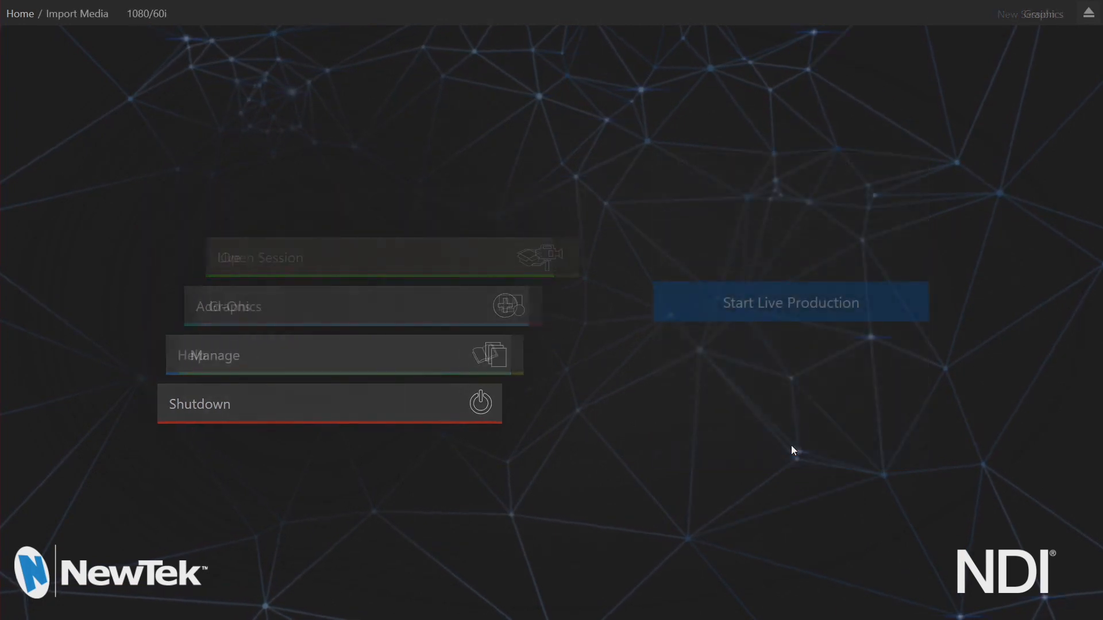
left_click(789, 302)
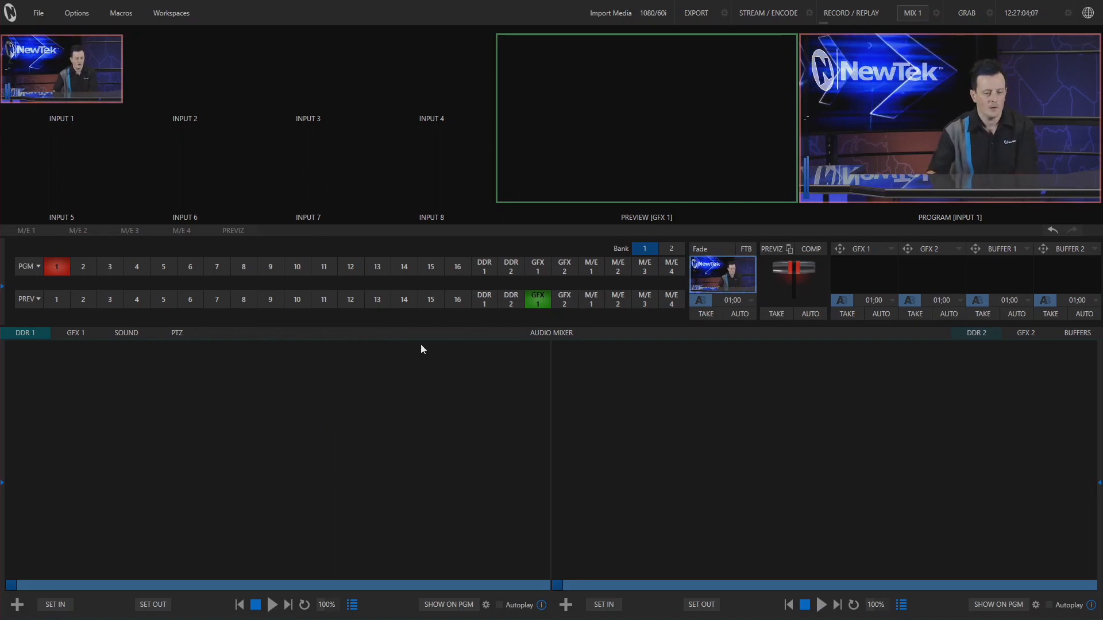
Add Rex-In-Effects from the Import This File folder to the Import Media list.
left_click(38, 13)
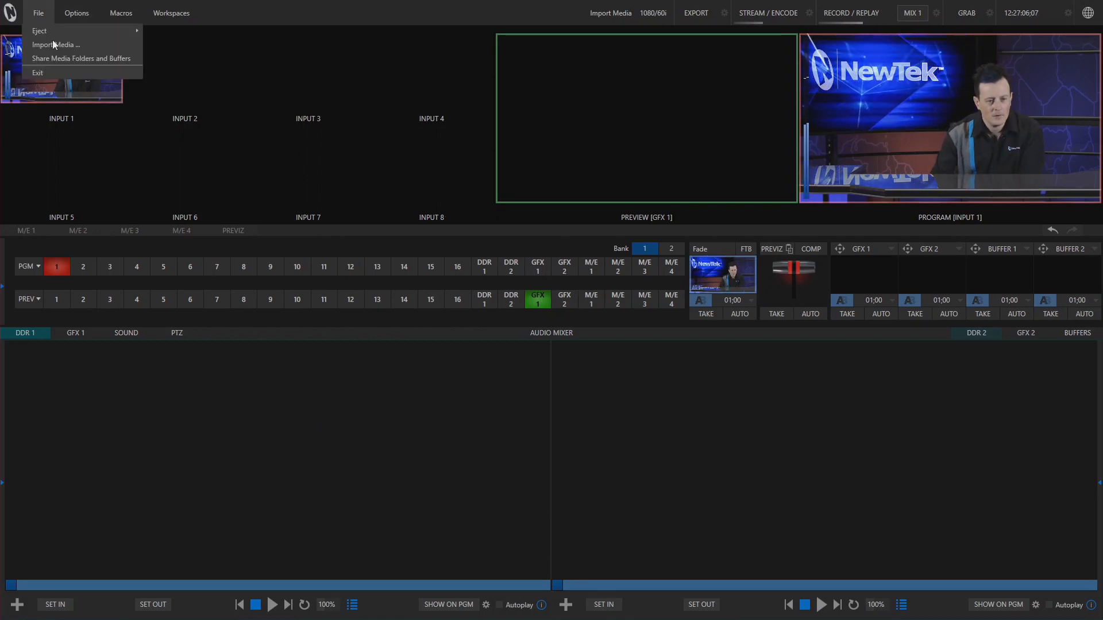
left_click(56, 45)
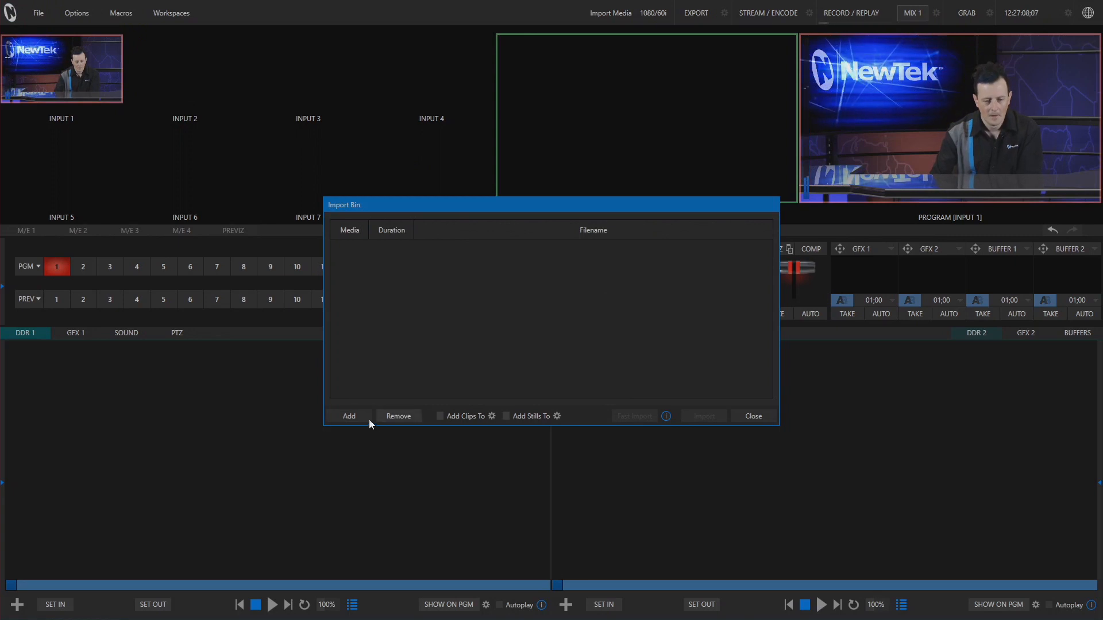
left_click(349, 416)
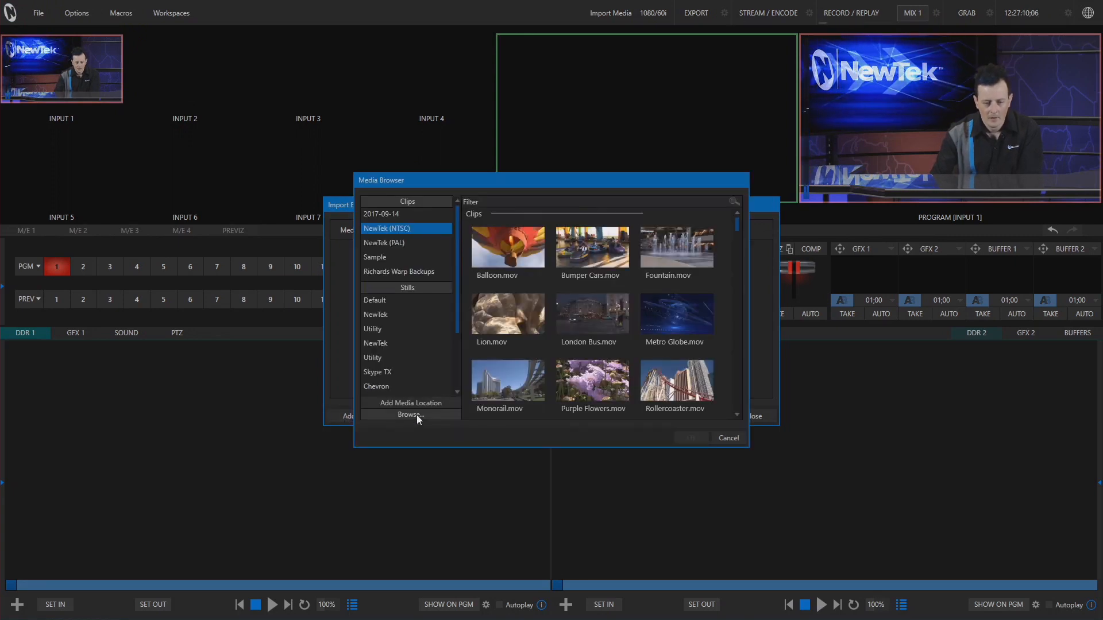
left_click(410, 414)
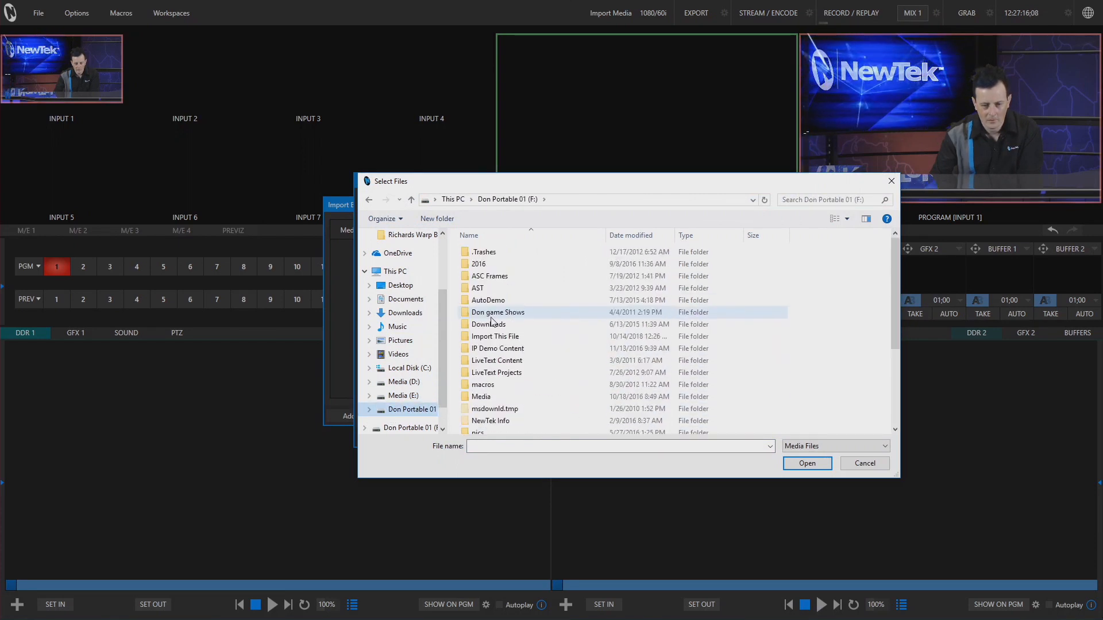
double_click(494, 337)
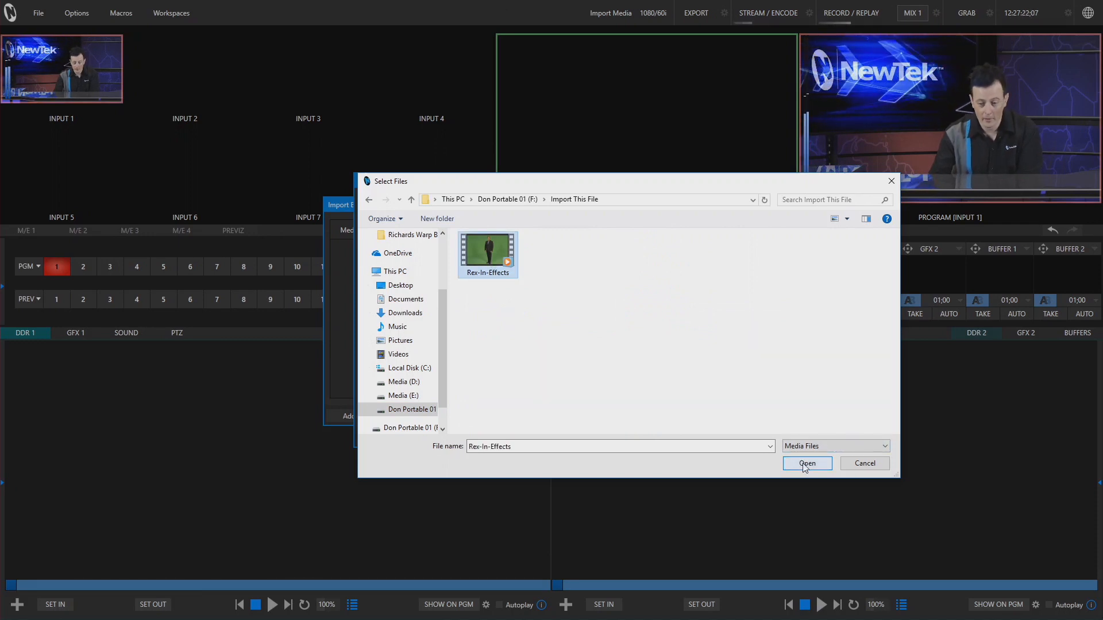
left_click(806, 463)
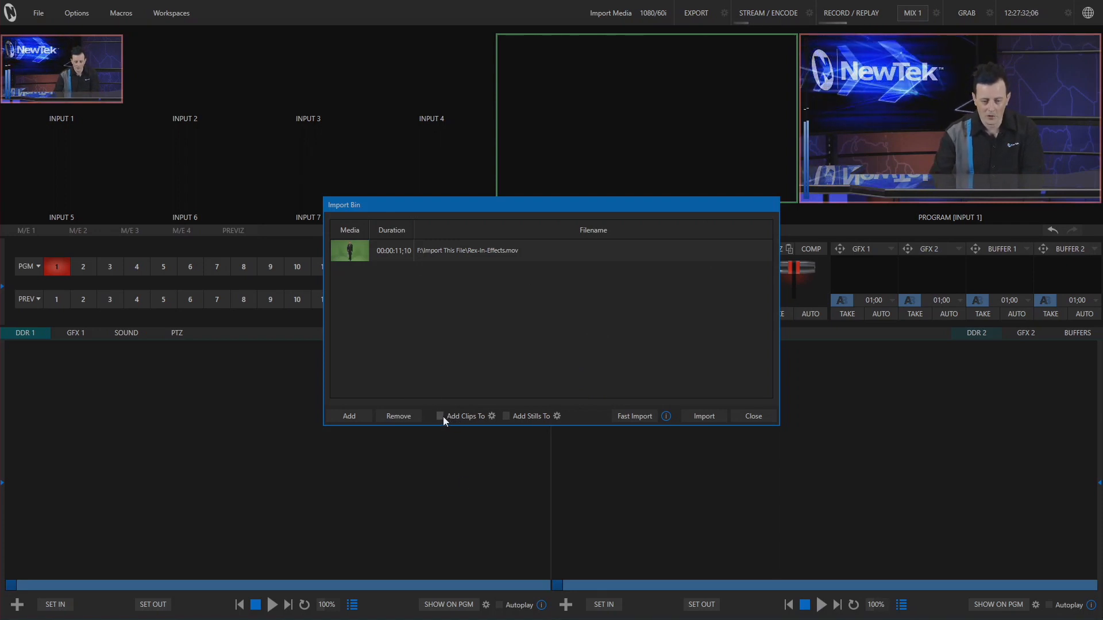
Route imported clips to DDR 1 with stills not added, and run a Fast Import.
left_click(440, 416)
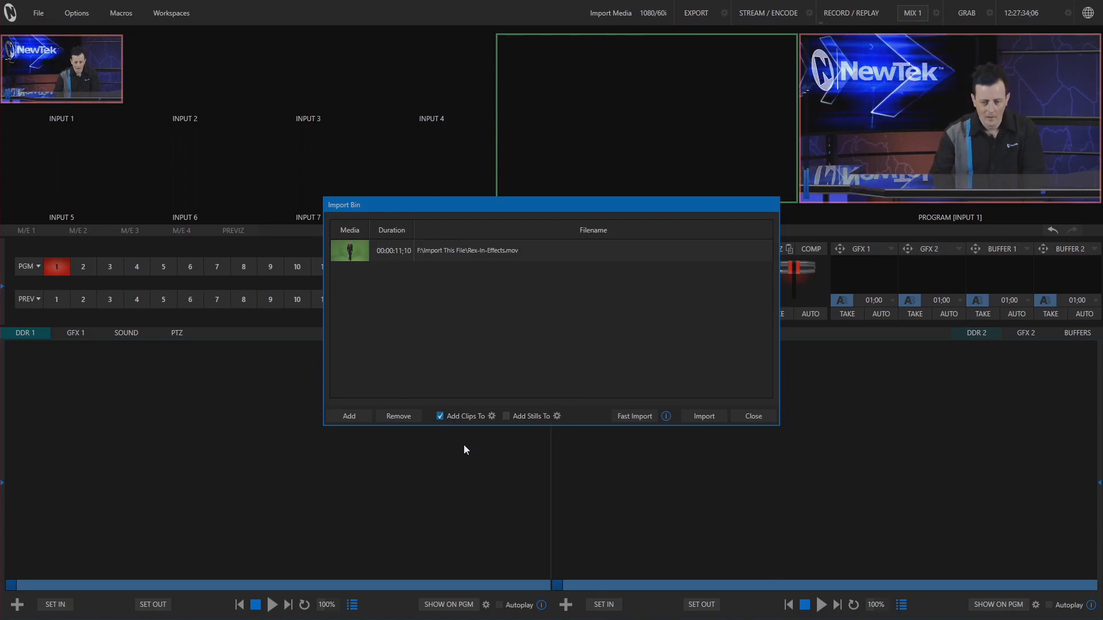
left_click(492, 416)
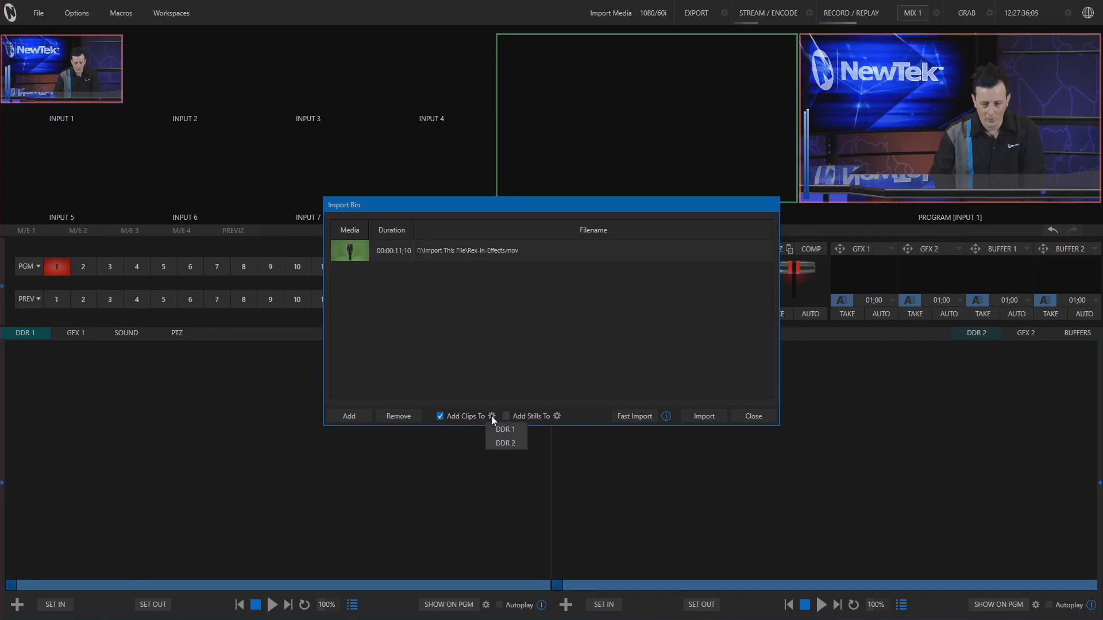
left_click(505, 429)
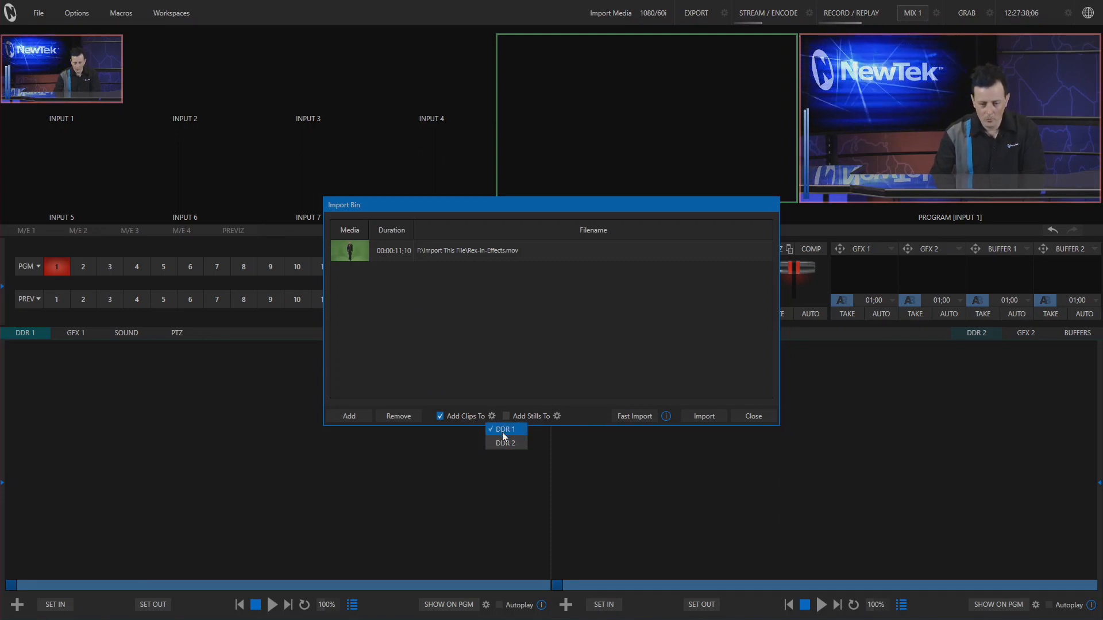
left_click(490, 416)
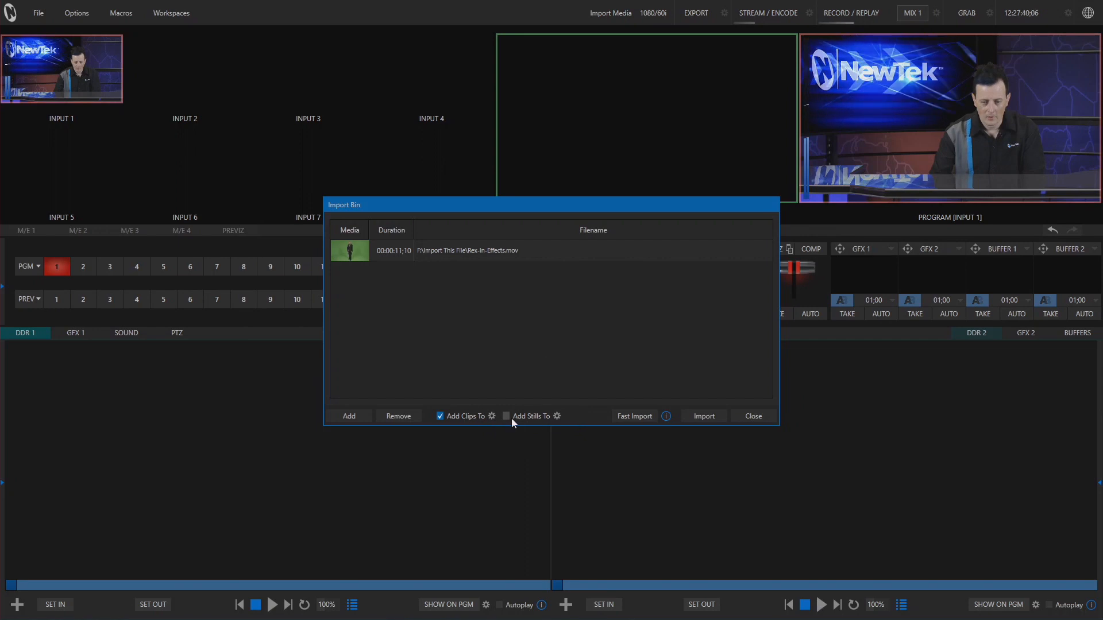
left_click(505, 416)
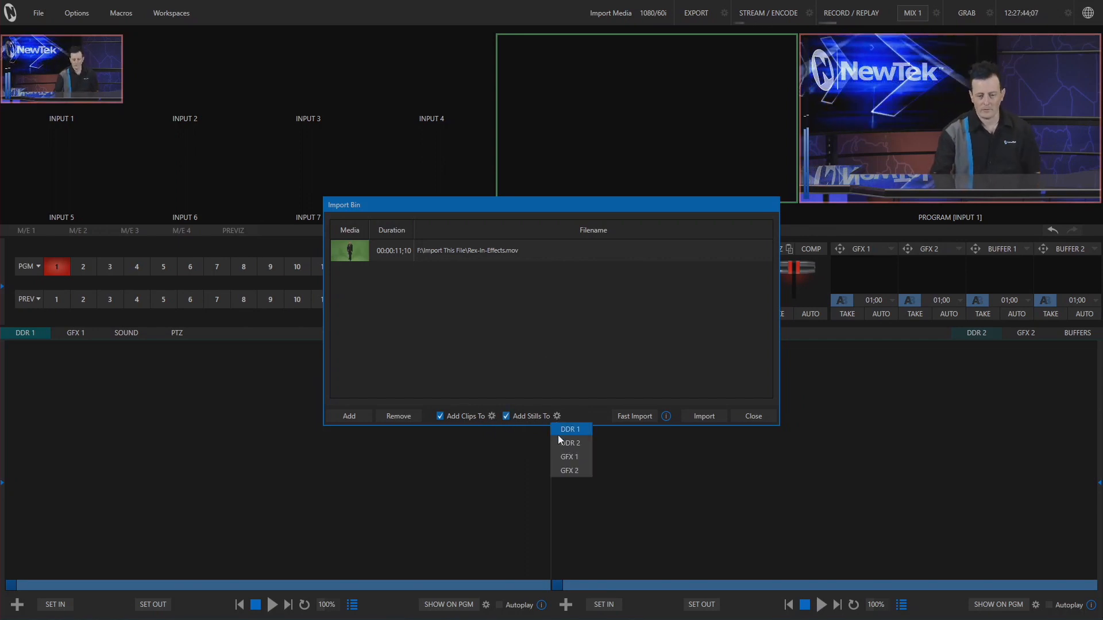
left_click(556, 416)
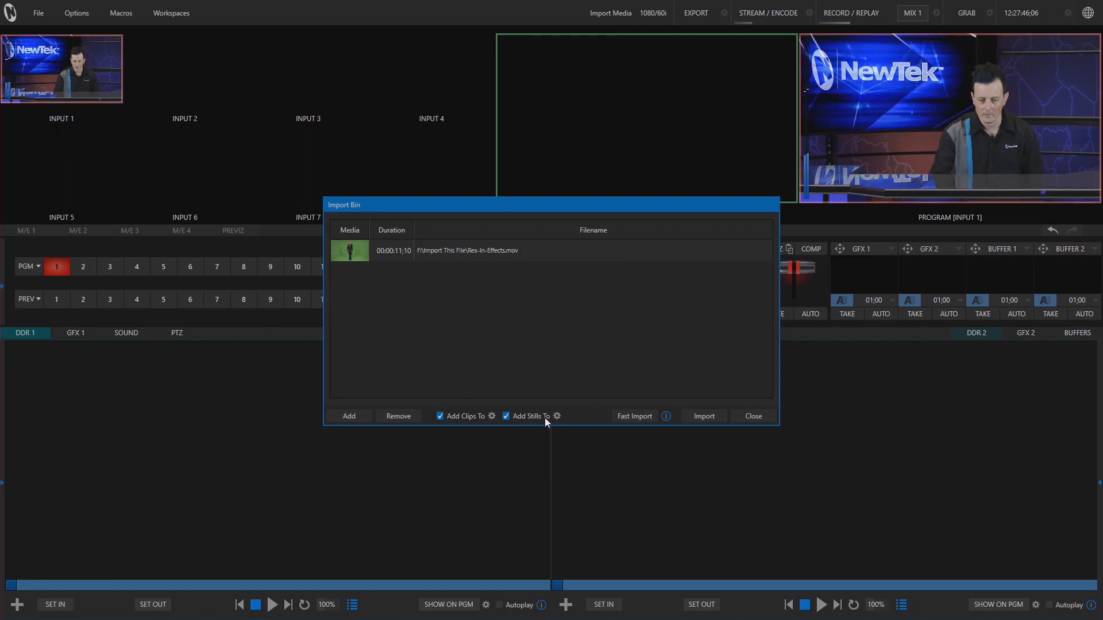
left_click(505, 415)
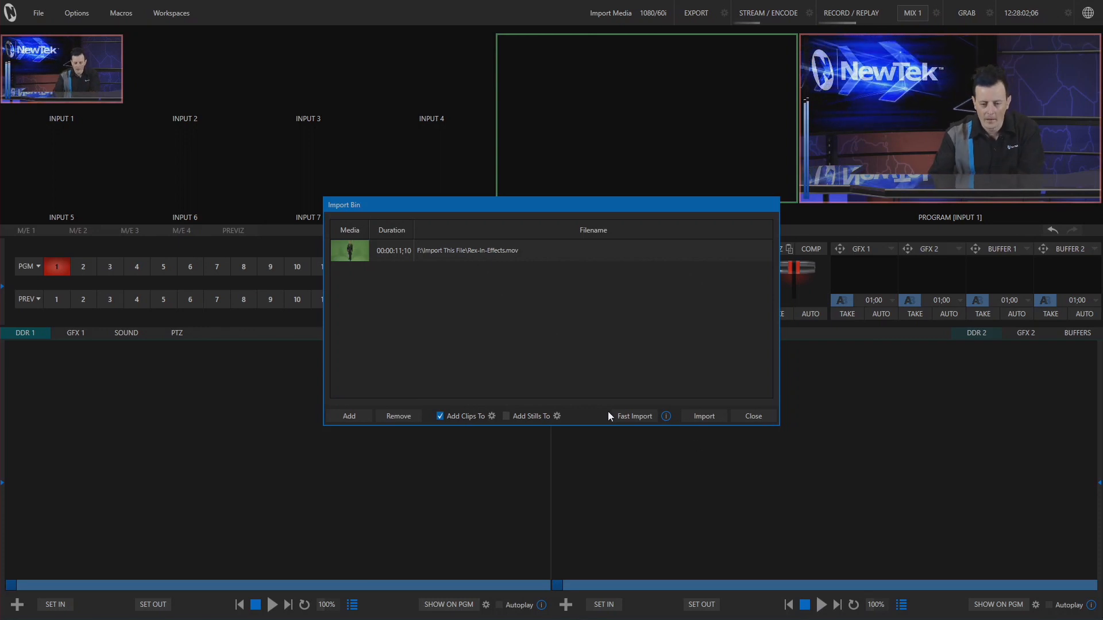
left_click(634, 416)
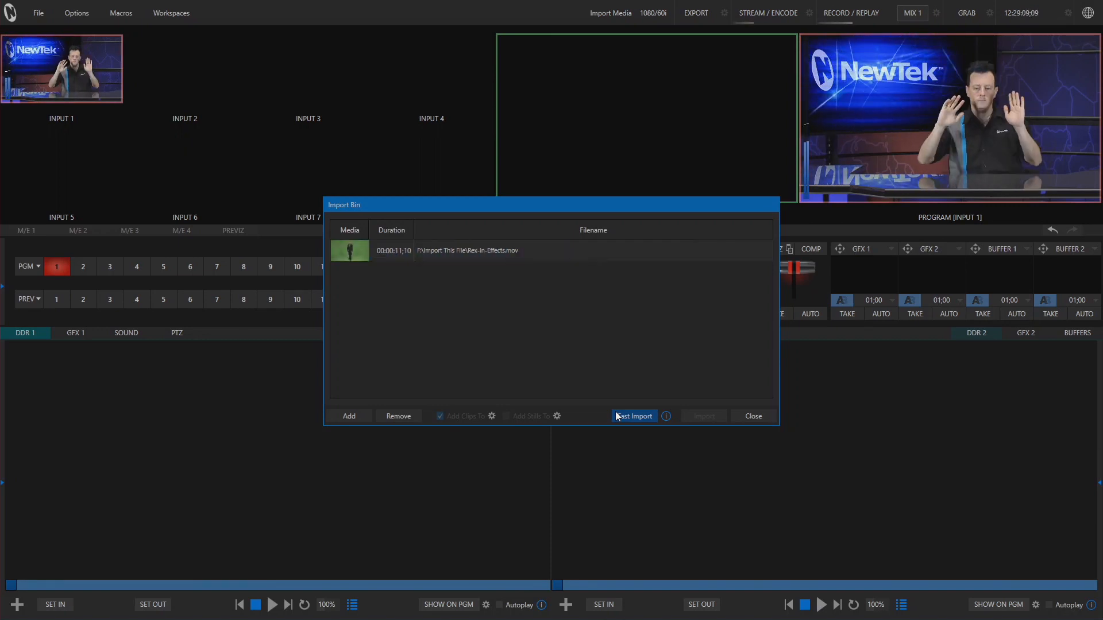
Close the import window, put DDR 1 on program, then exit the session to Home.
left_click(632, 416)
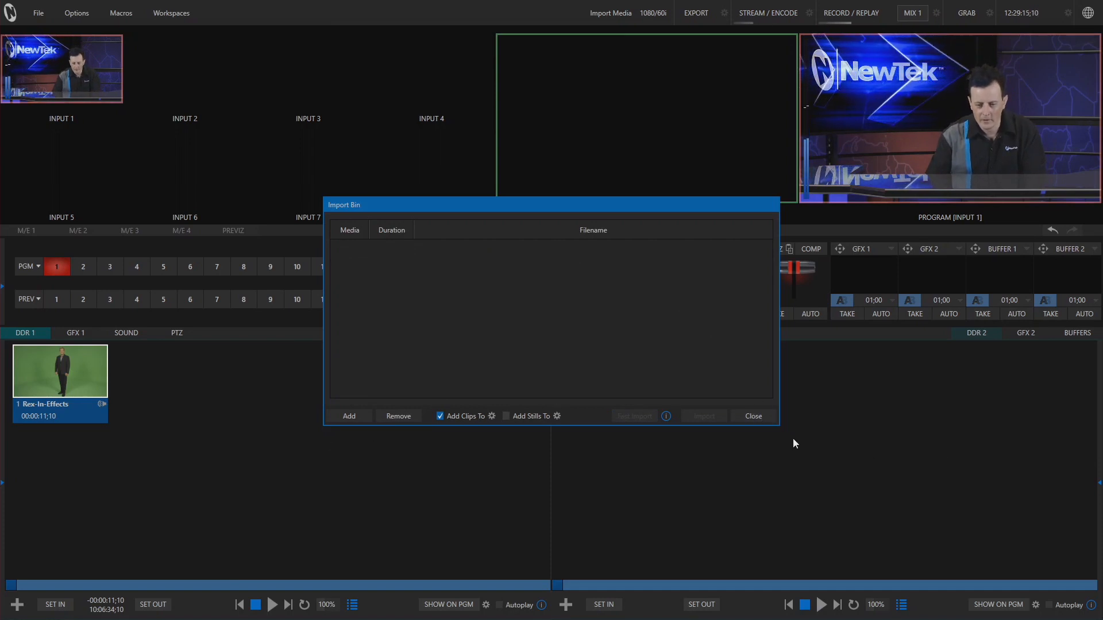
left_click(751, 416)
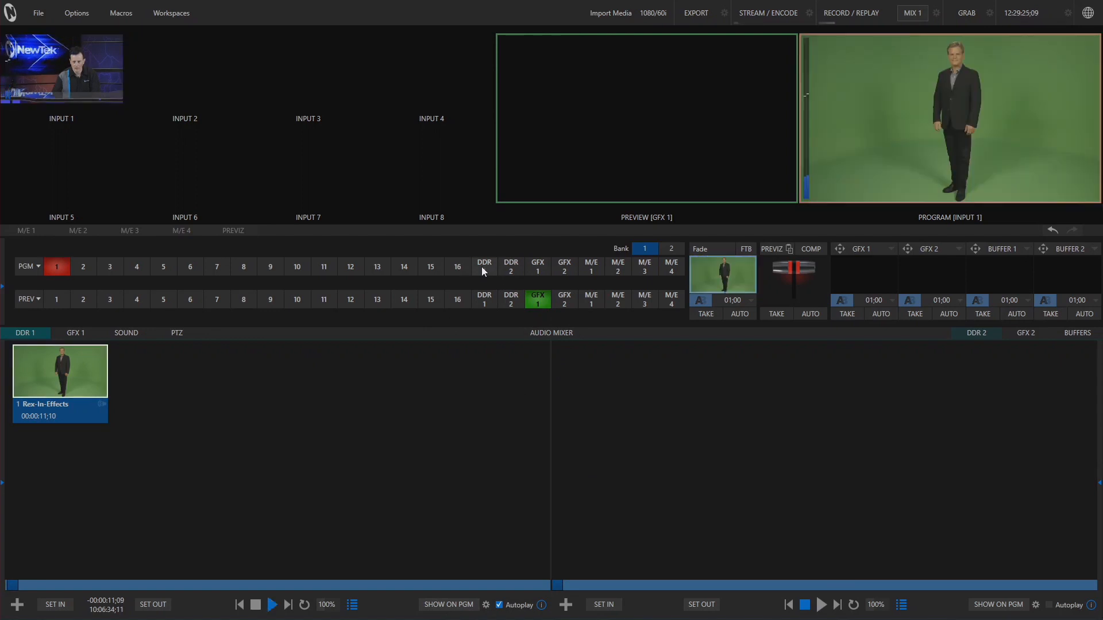
left_click(484, 266)
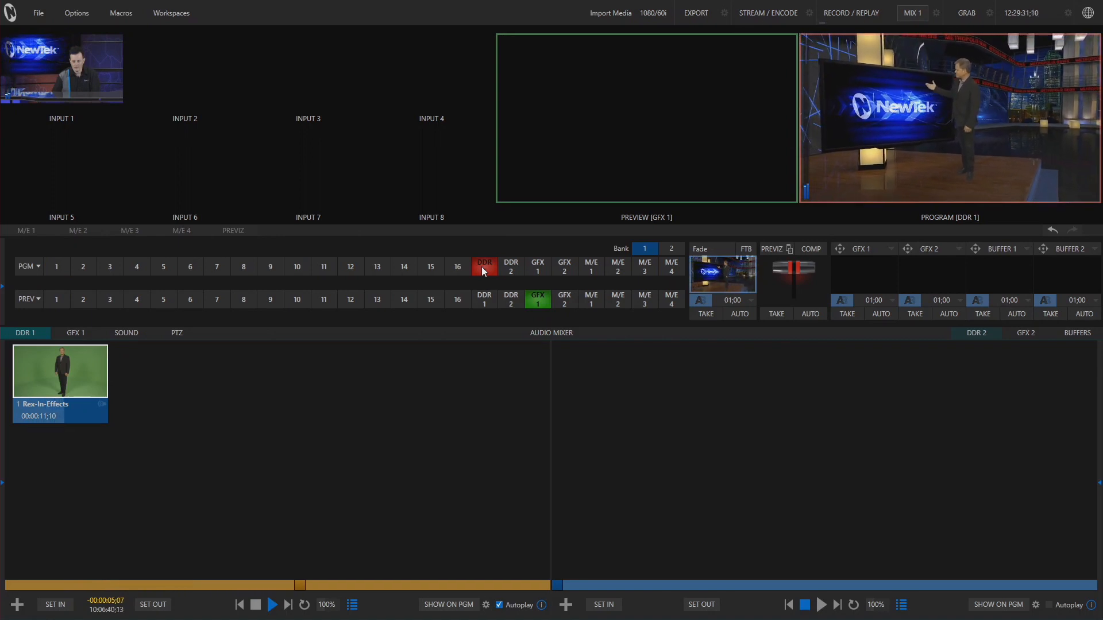
left_click(255, 604)
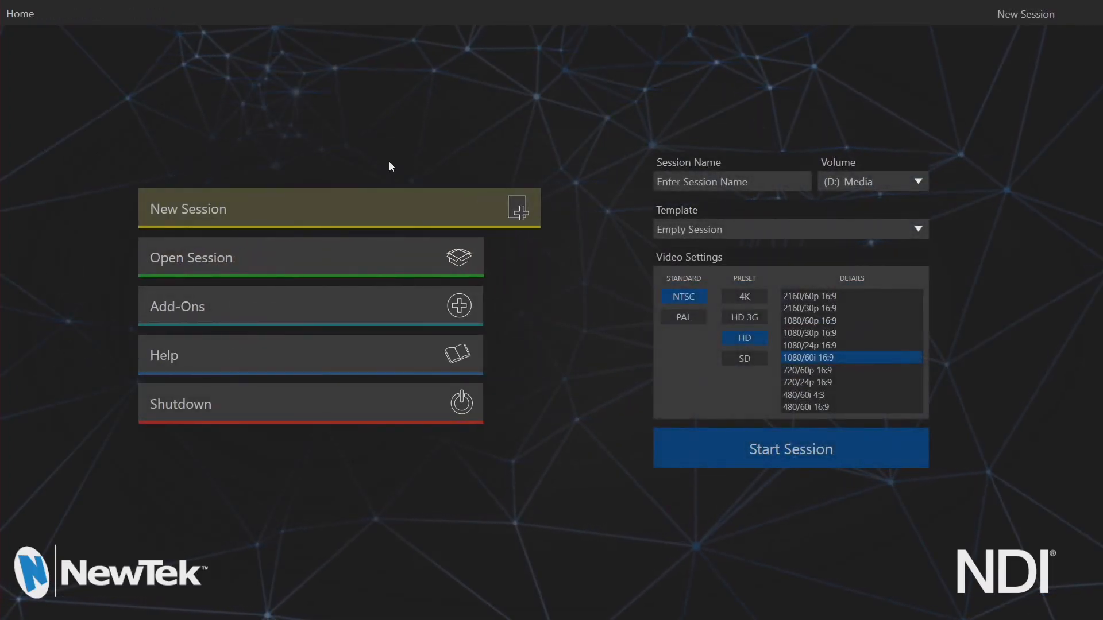
Name the new session 'Import Media 2 Electric Boogaloo' and start it into live production.
left_click(732, 182)
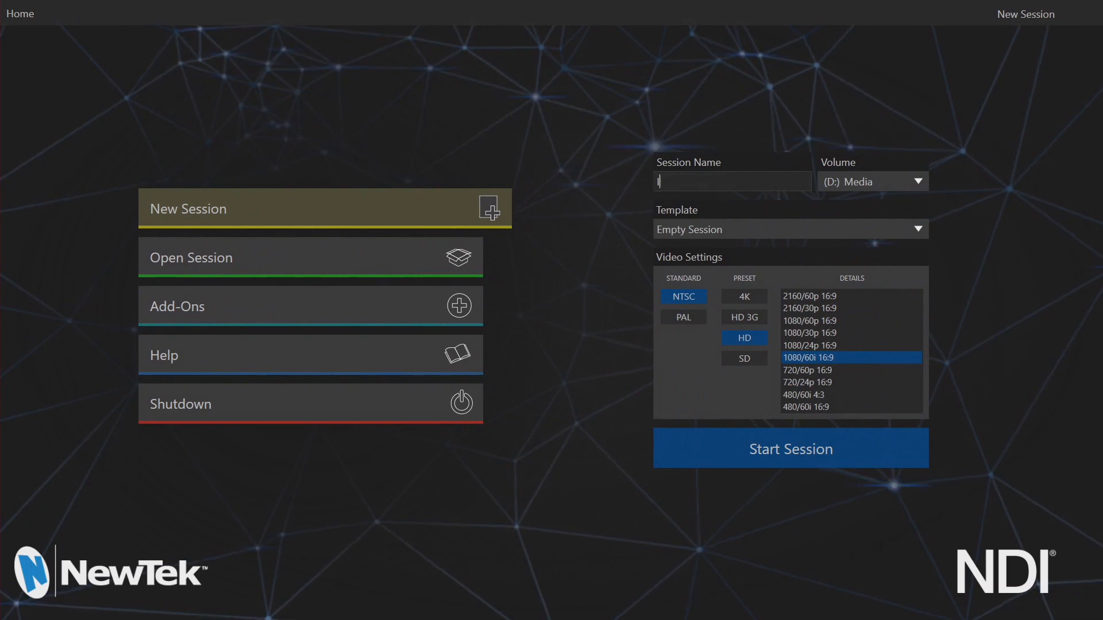
type("Import media 2")
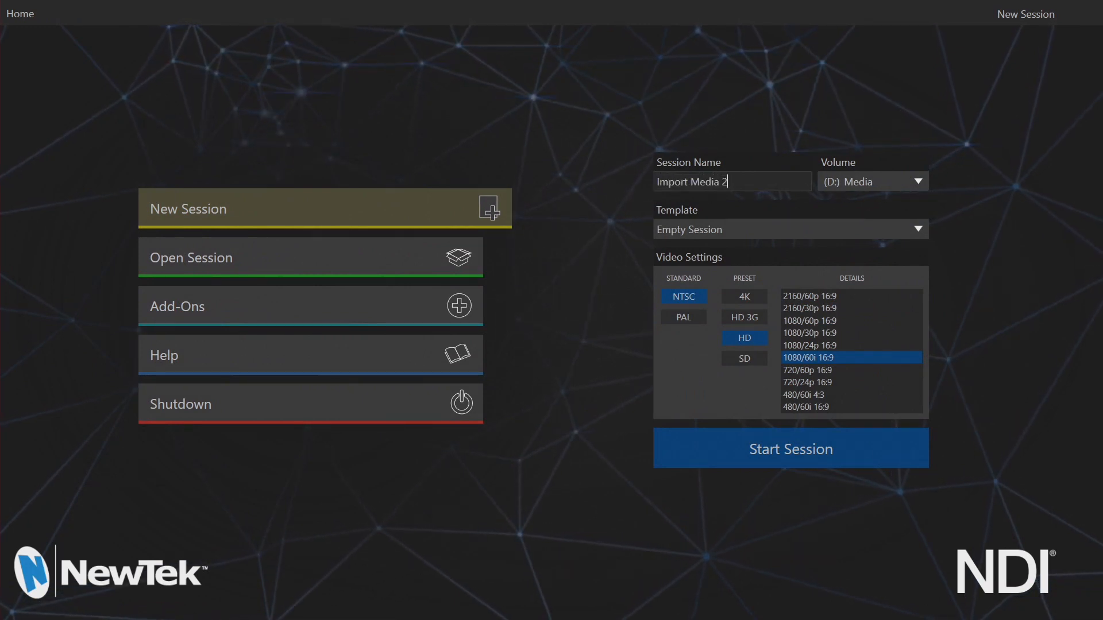
type("Electric")
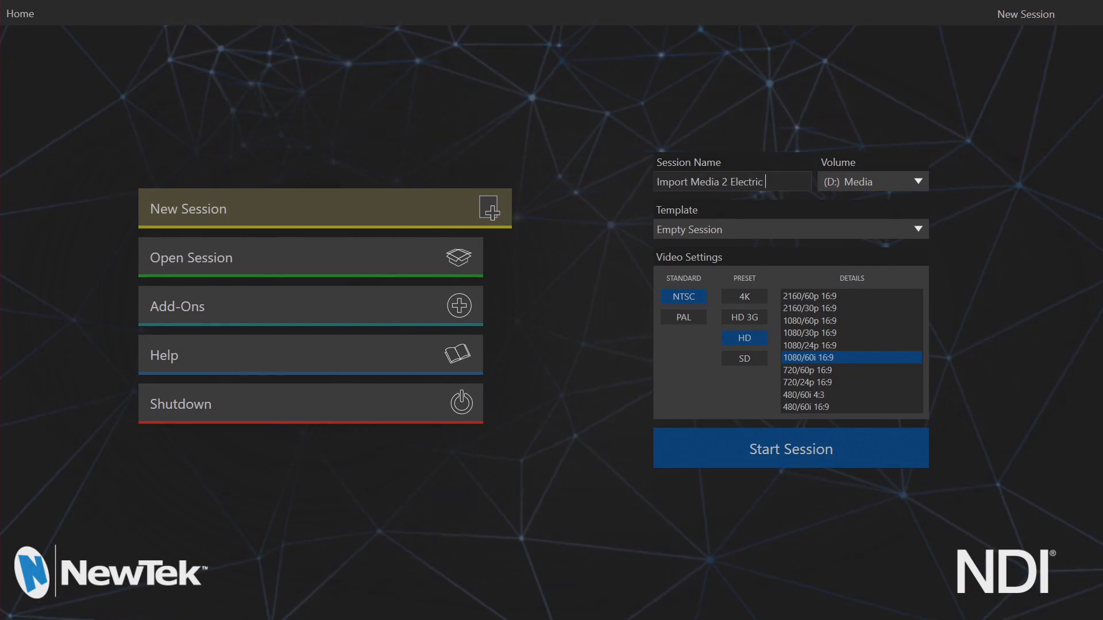
type("Boogaloo")
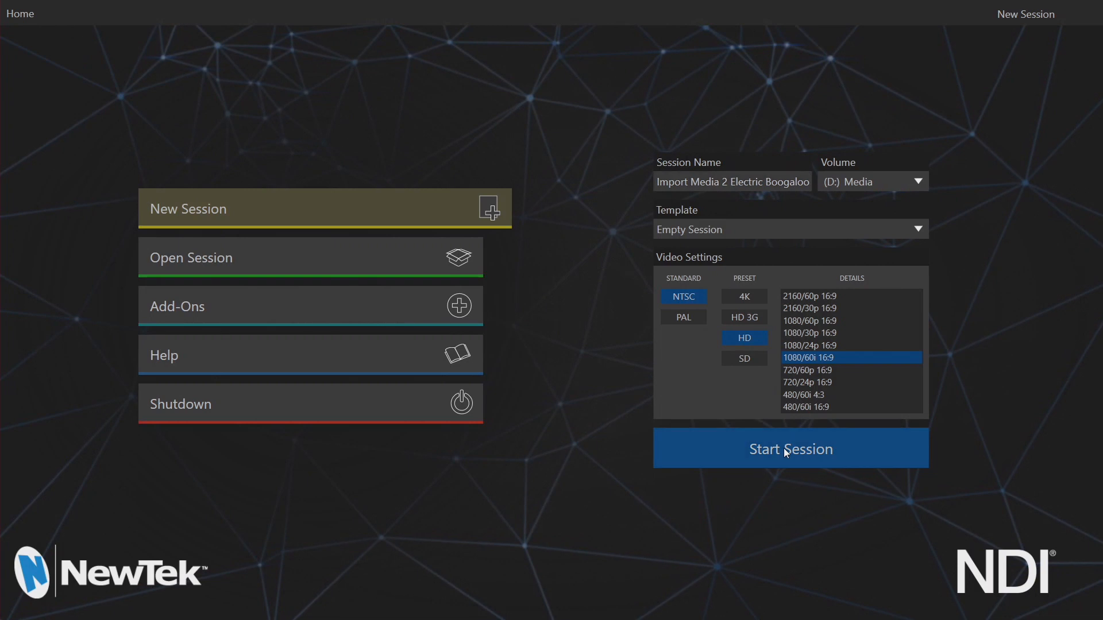
left_click(791, 449)
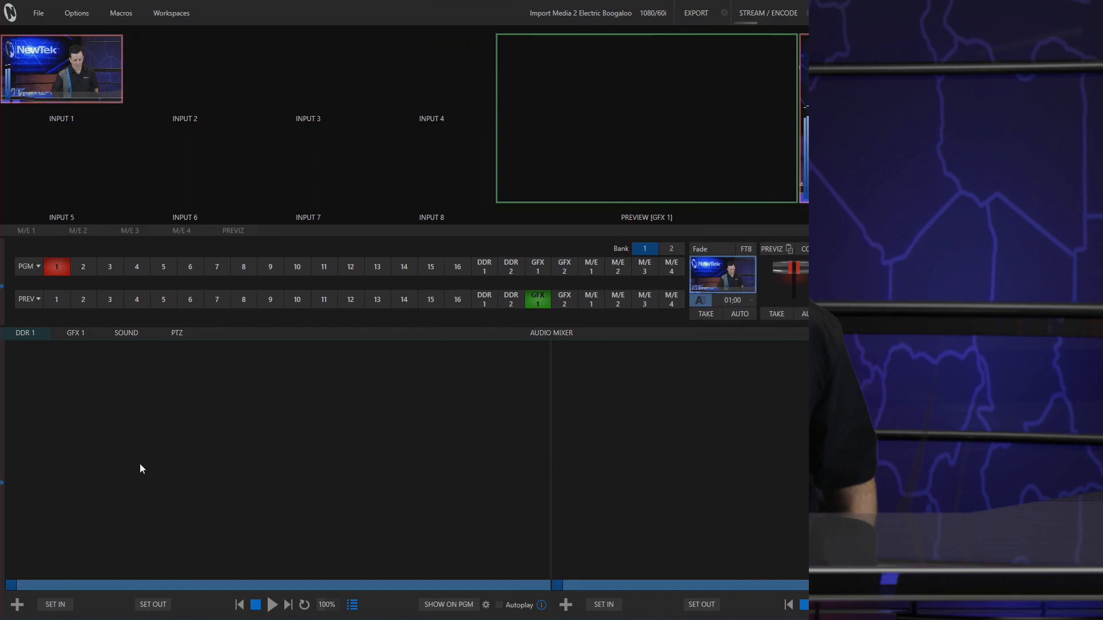
Add the Import Media session's Clips > Import folder as a DDR 1 media location, loading Rex-In-Effects.
left_click(38, 13)
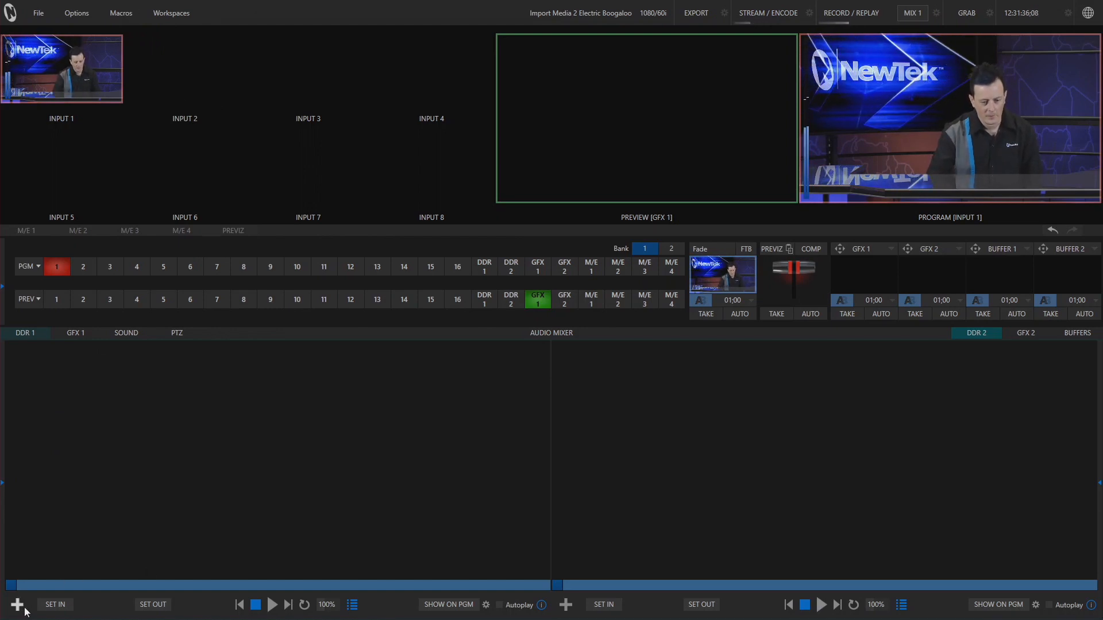
left_click(17, 604)
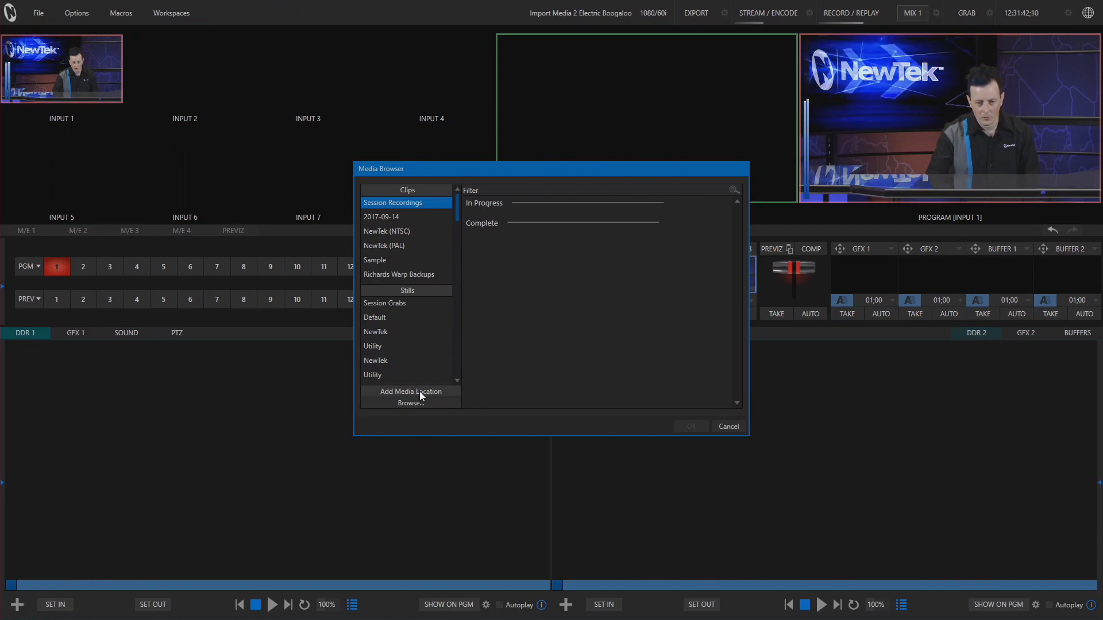
left_click(410, 391)
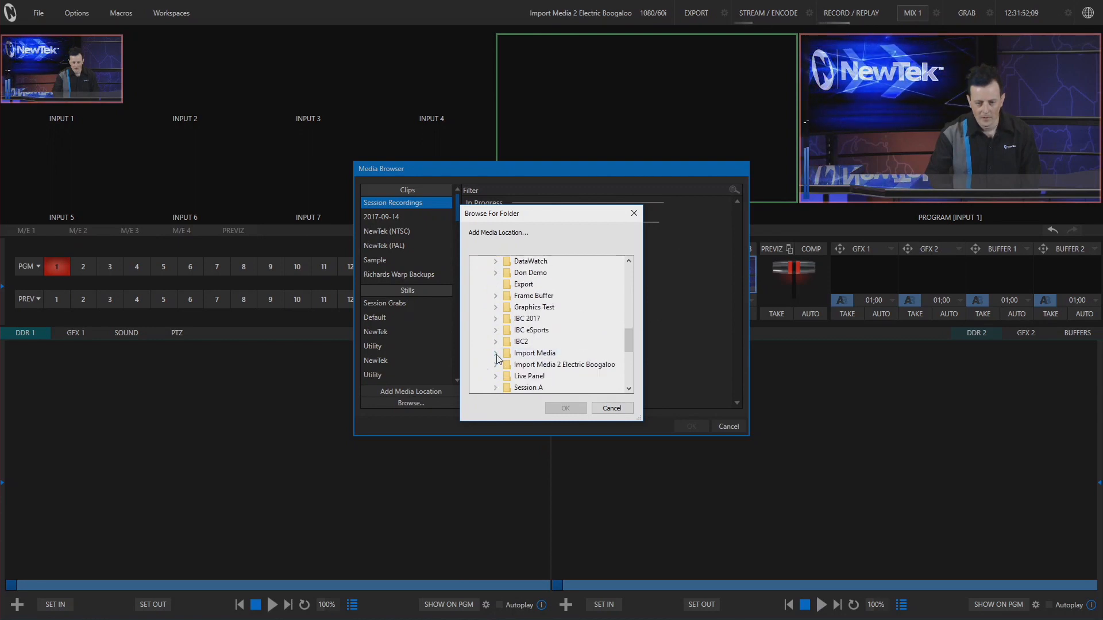
left_click(497, 353)
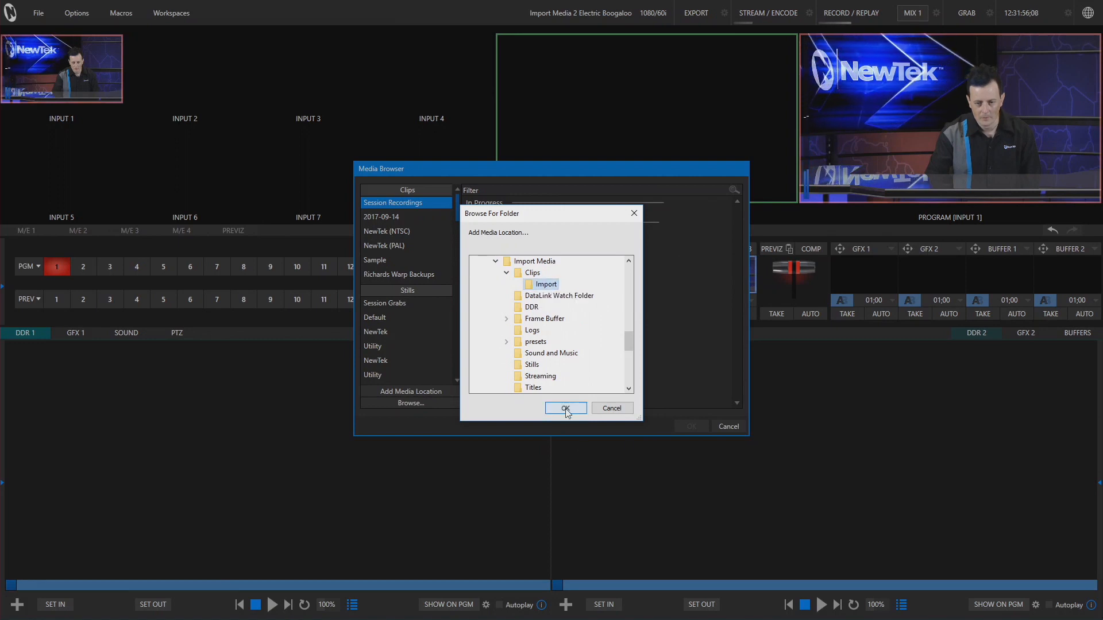
left_click(566, 409)
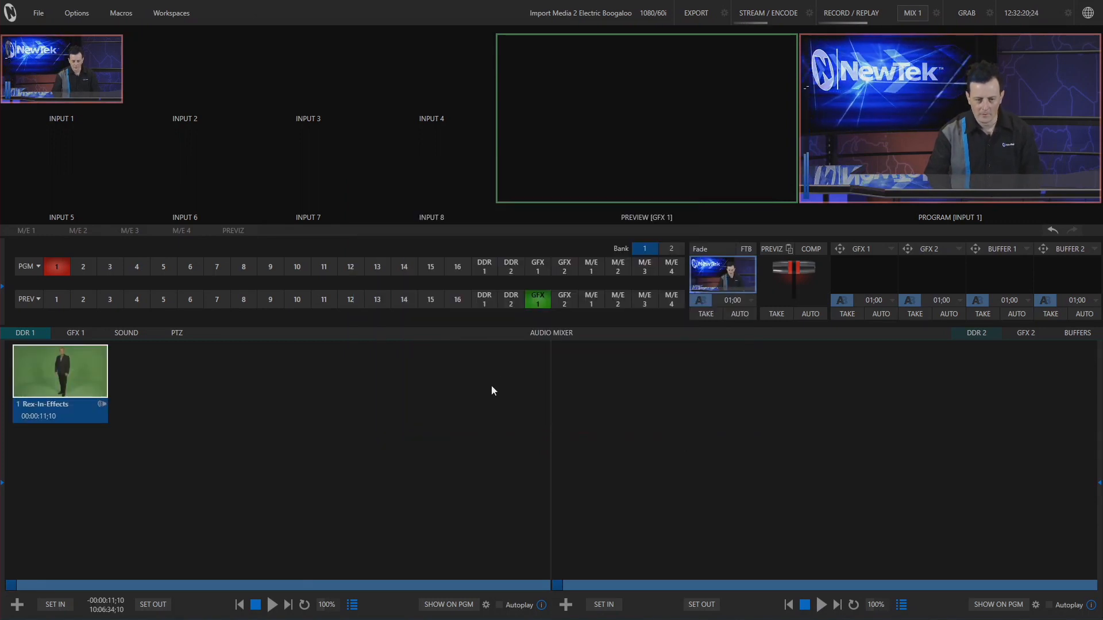
Put the DDR 1 clip on program.
left_click(484, 266)
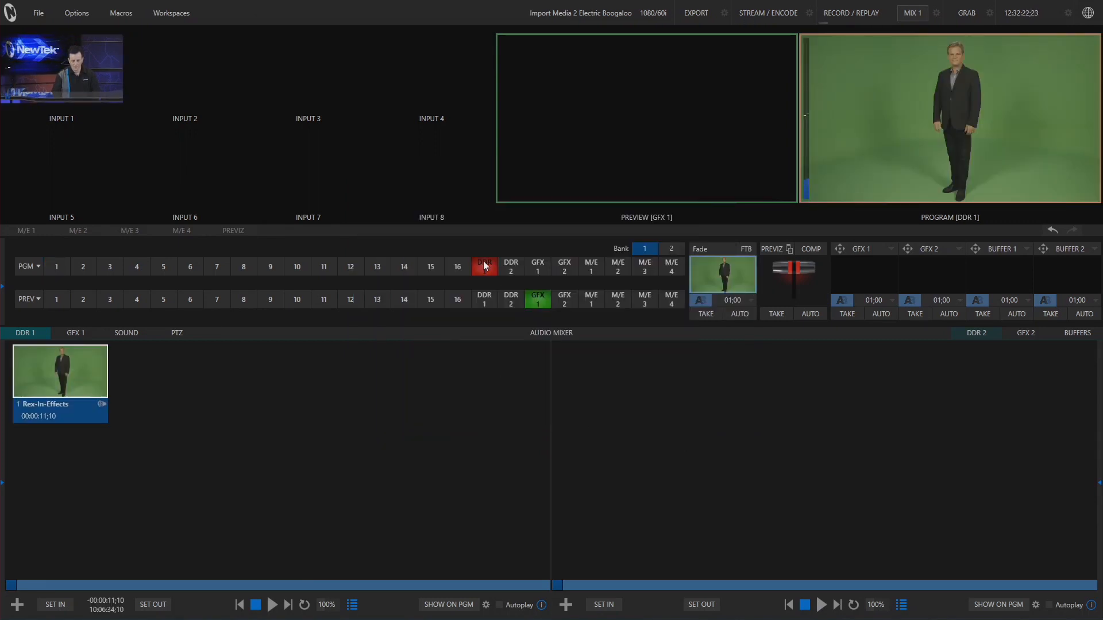